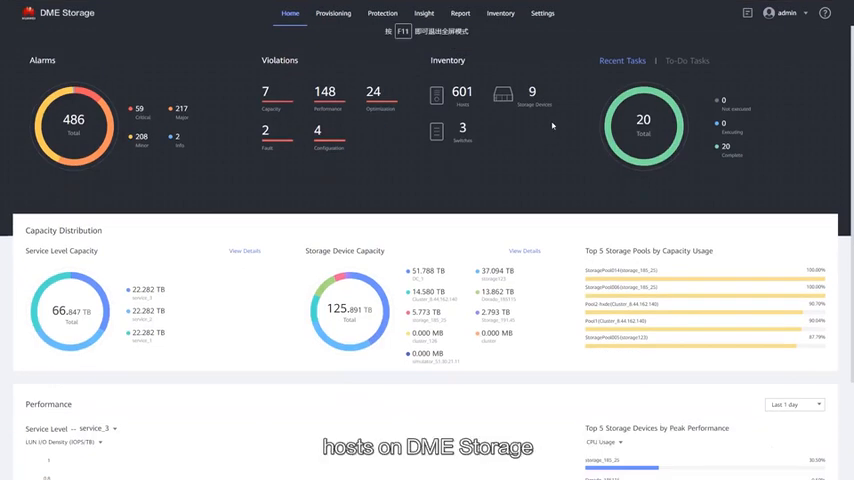
mouse_move(548, 126)
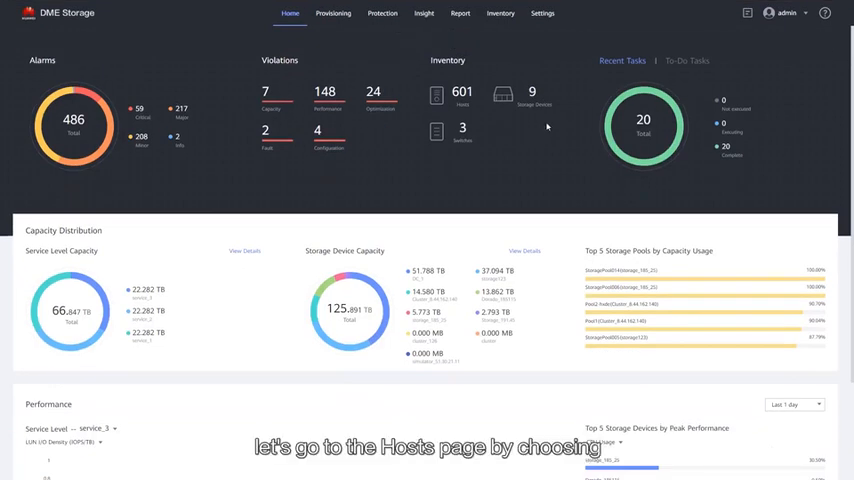
Navigate to Inventory > Compute > Hosts from the dashboard.
left_click(500, 12)
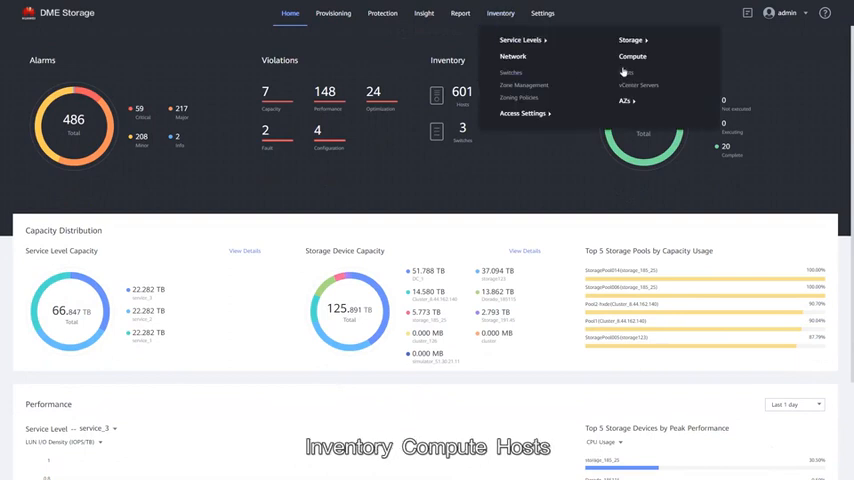
left_click(628, 58)
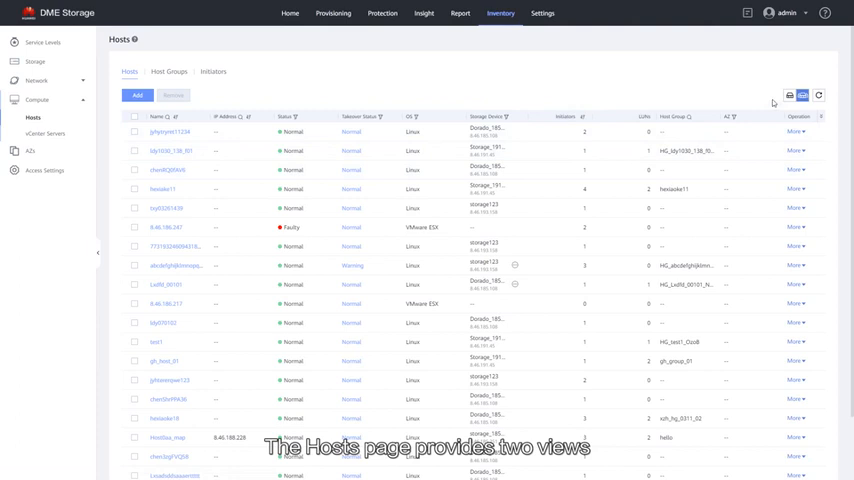
left_click(784, 96)
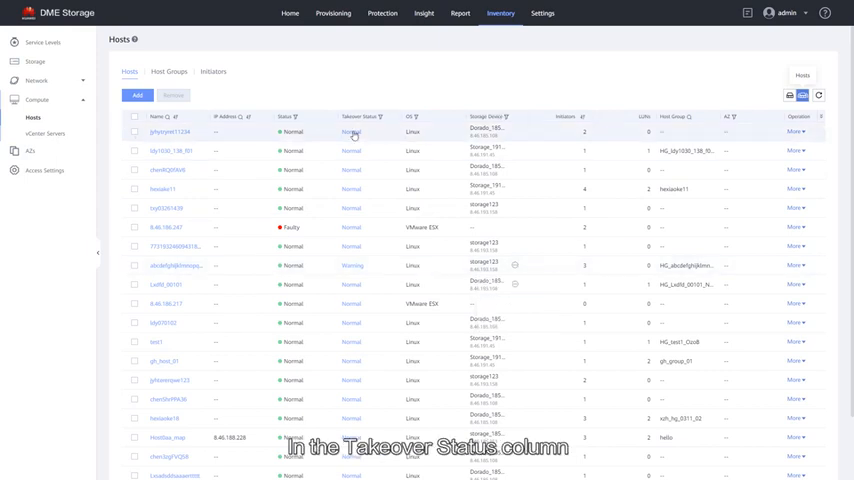
View a host's takeover status details, close them, and switch to the storage-device host view.
left_click(350, 132)
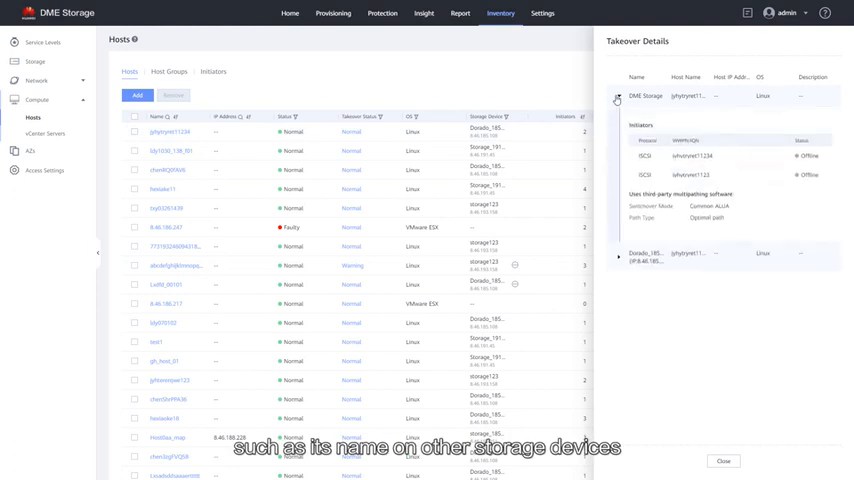
left_click(618, 256)
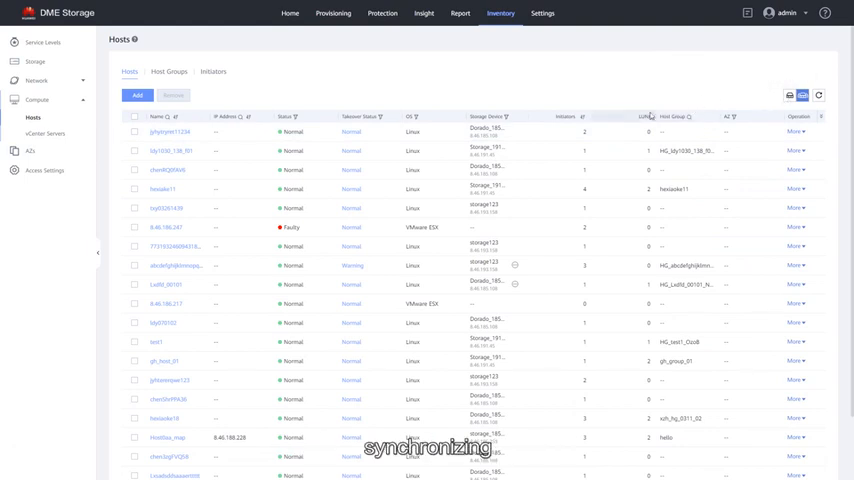
left_click(796, 132)
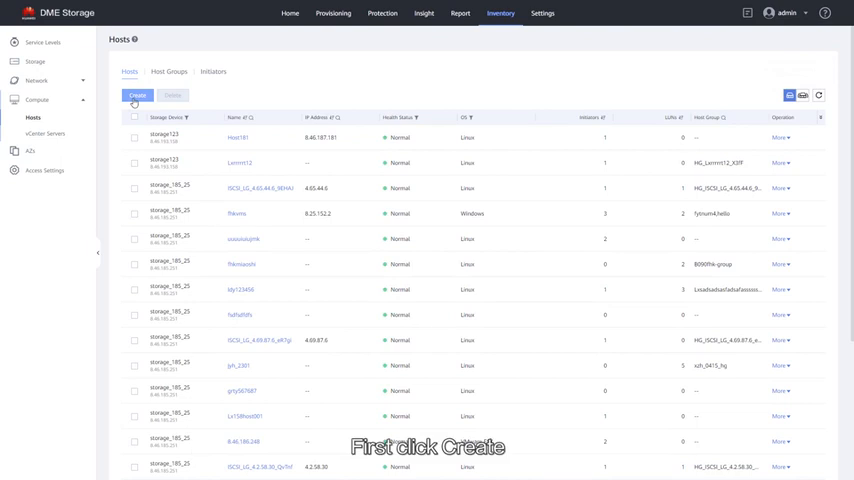
Create host H6 on the chosen storage device with Linux as its OS.
left_click(128, 96)
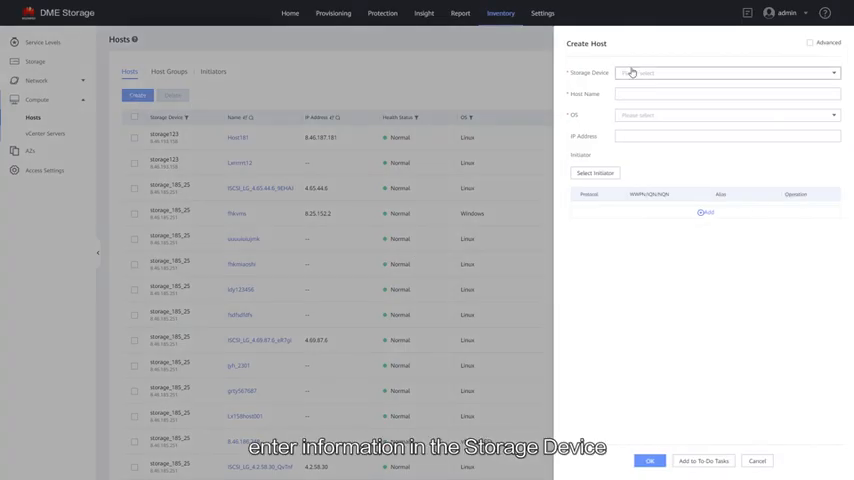
left_click(724, 72)
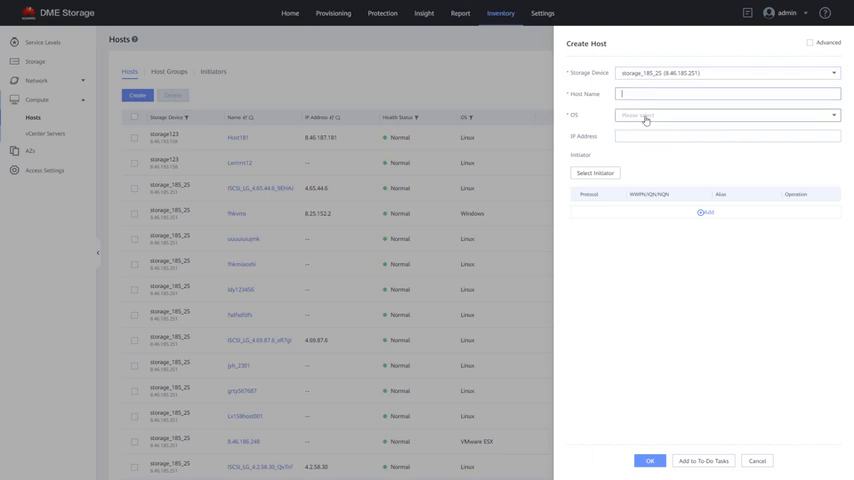
type("H6")
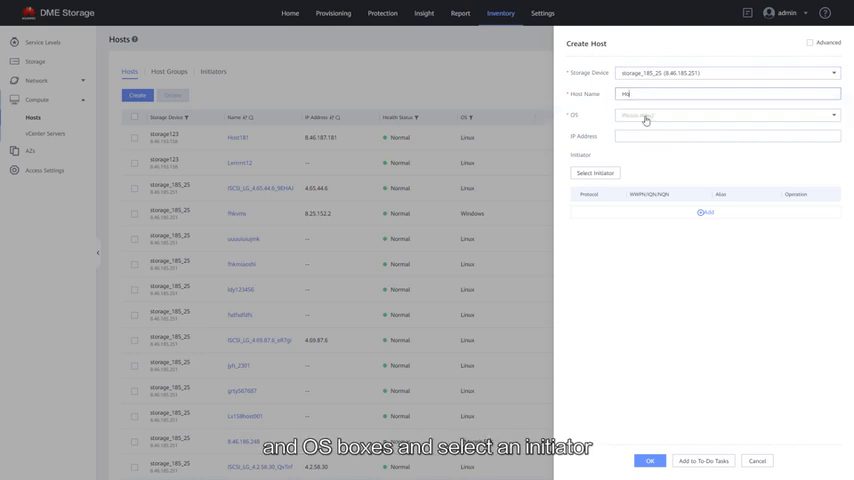
left_click(728, 118)
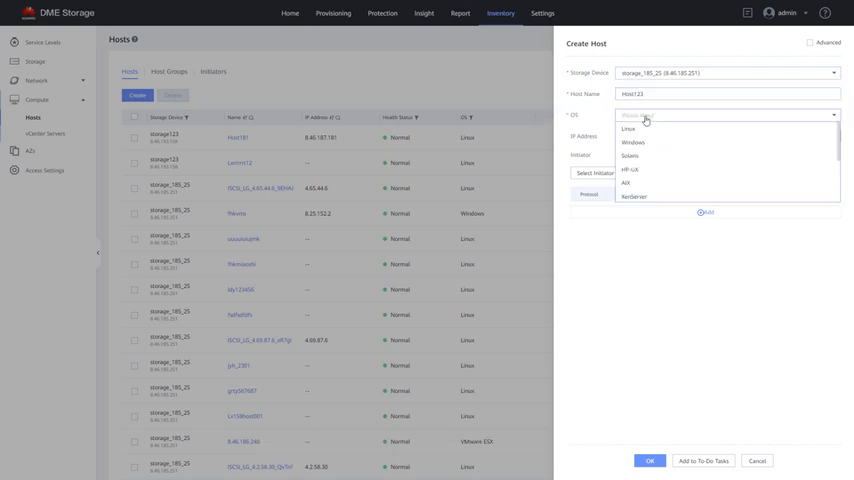
left_click(624, 128)
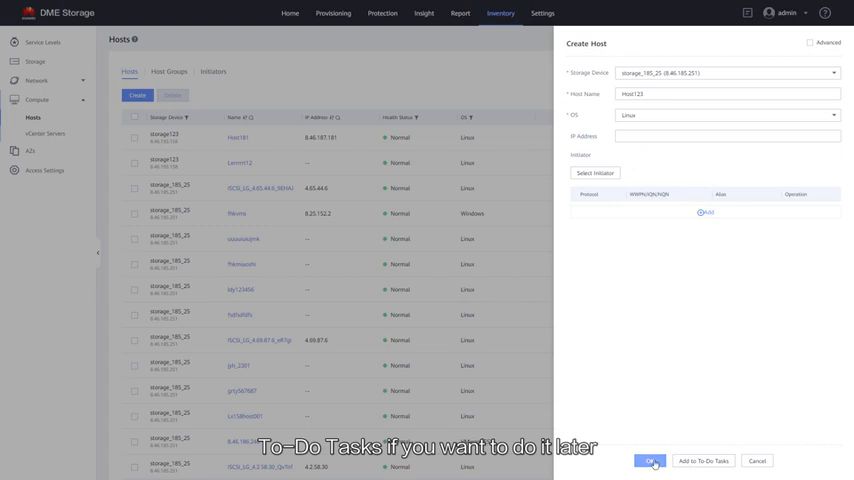
left_click(652, 460)
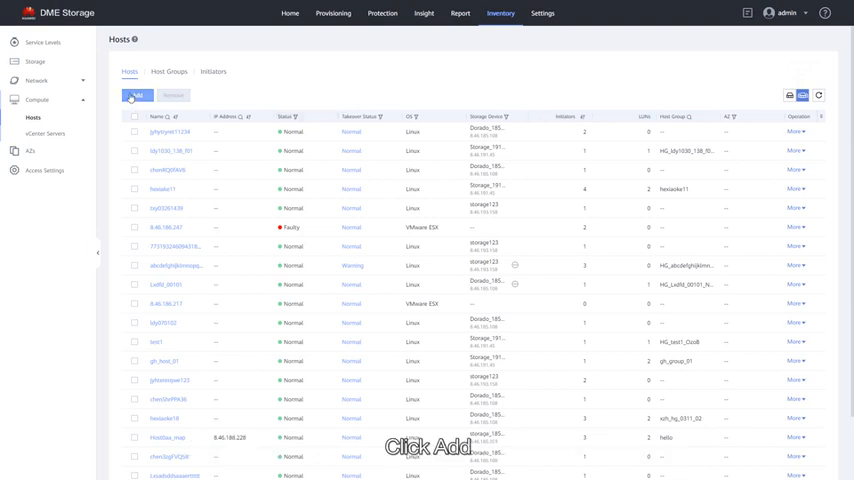
Add a Linux host named Host with three selected initiator ports.
left_click(136, 96)
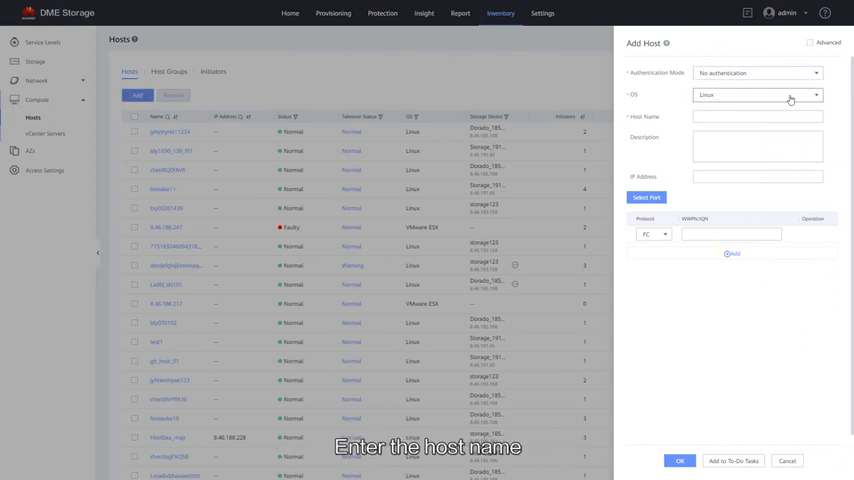
left_click(752, 116)
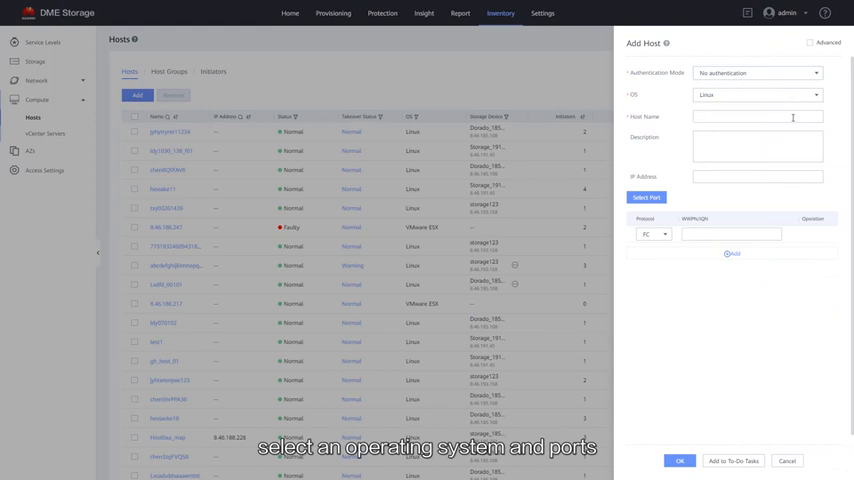
type("Host123")
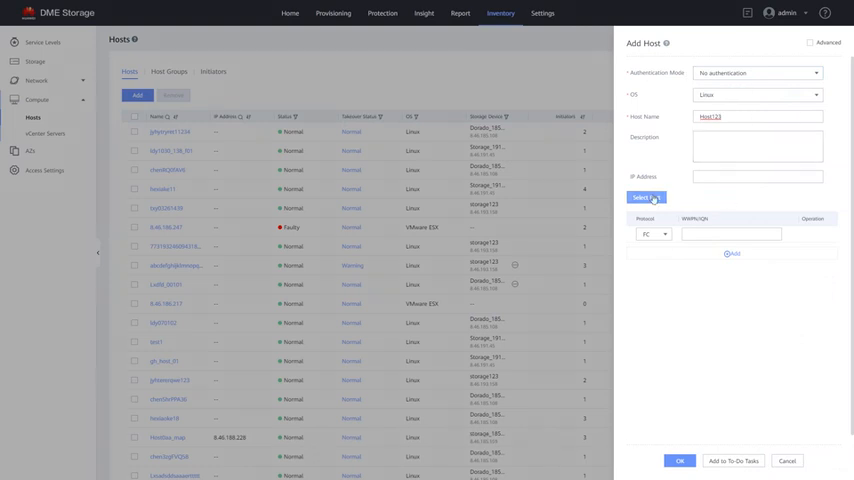
left_click(640, 196)
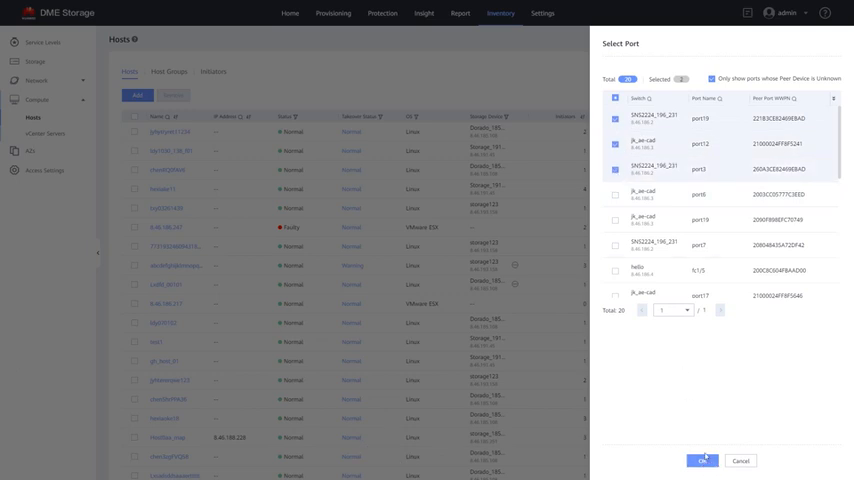
left_click(704, 460)
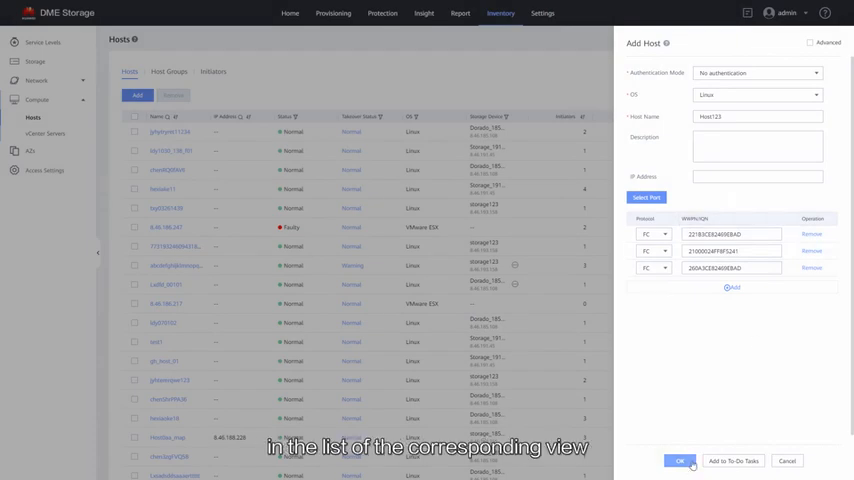
left_click(680, 460)
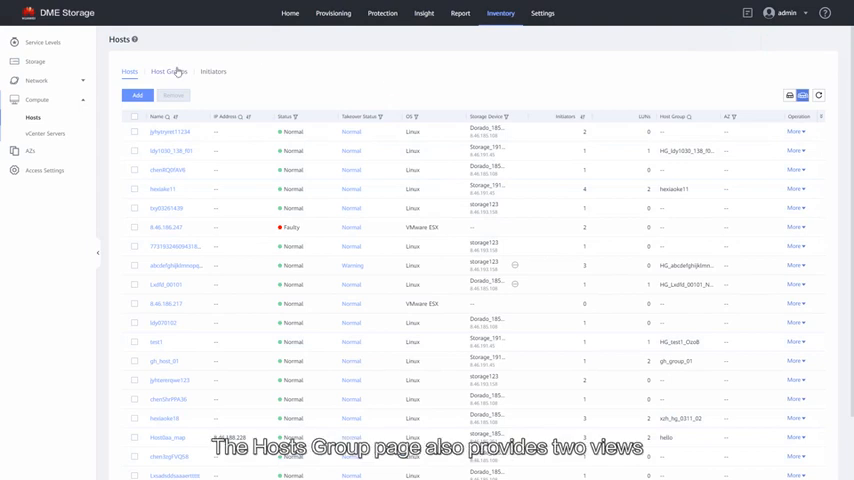
Create host group HostGroup1 on the Host Groups tab including the chosen hosts.
left_click(168, 72)
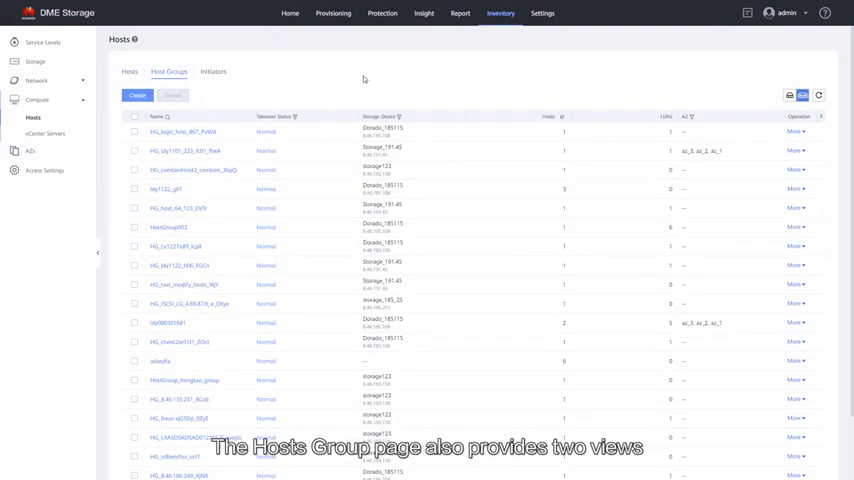
left_click(792, 96)
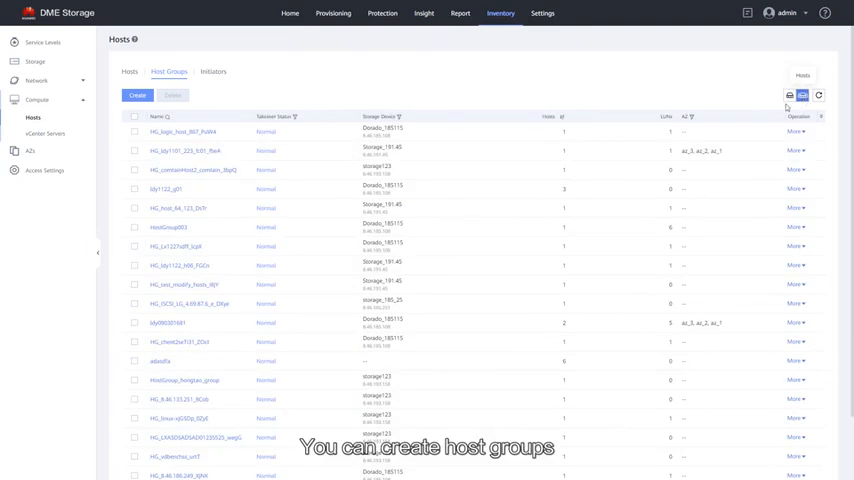
left_click(136, 96)
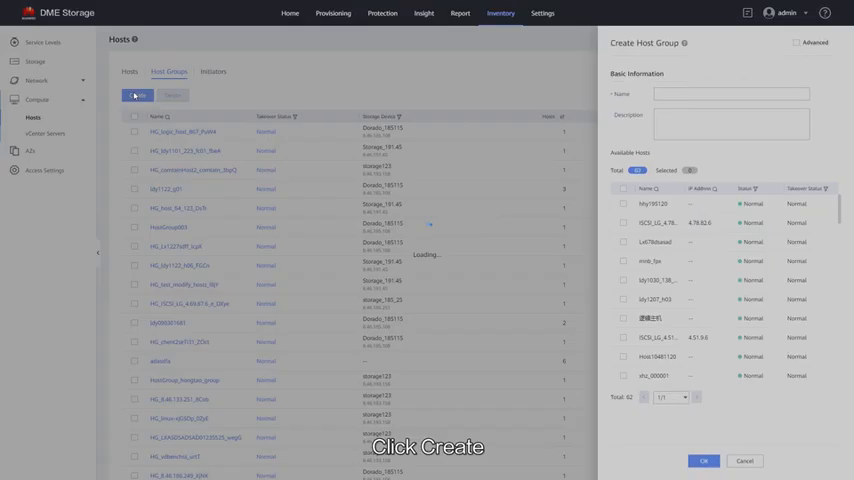
type("Host")
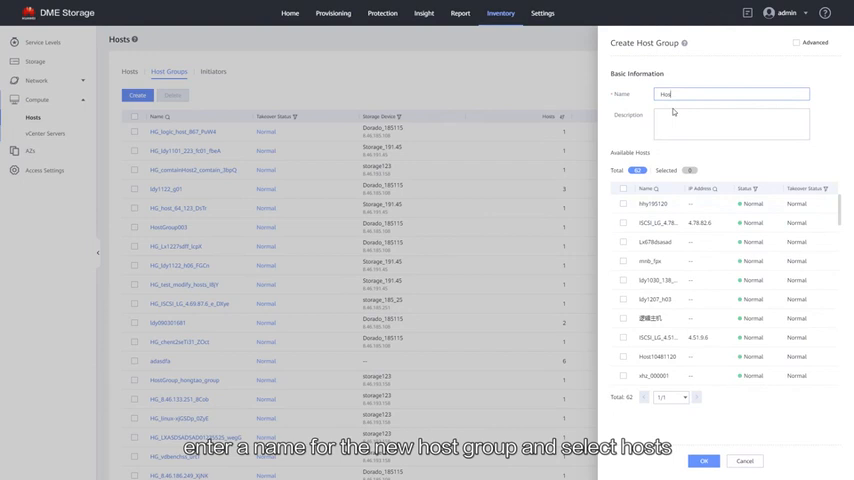
type("HostGroup1")
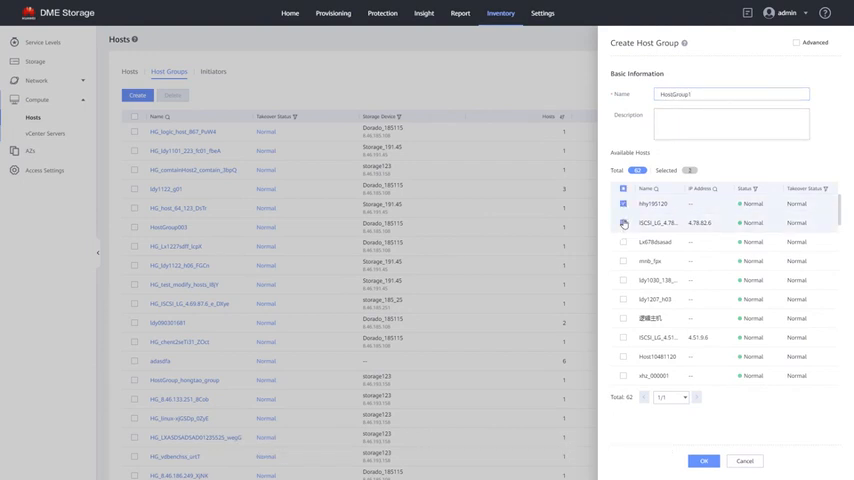
left_click(704, 460)
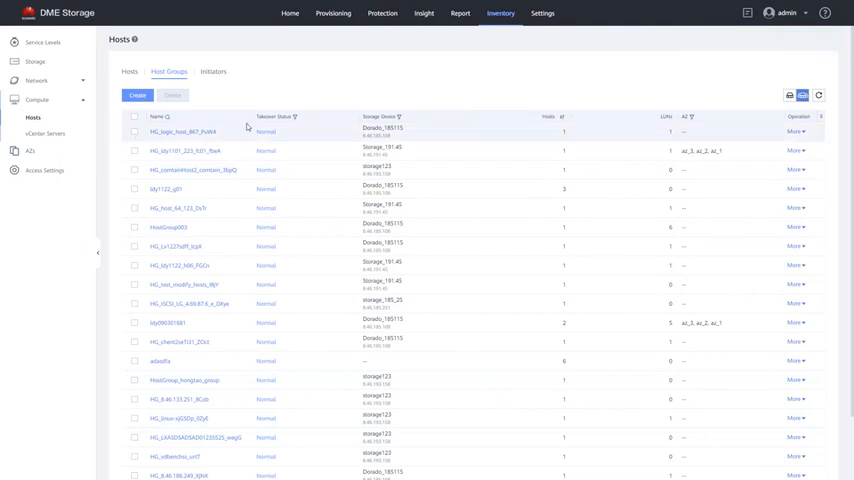
mouse_move(790, 132)
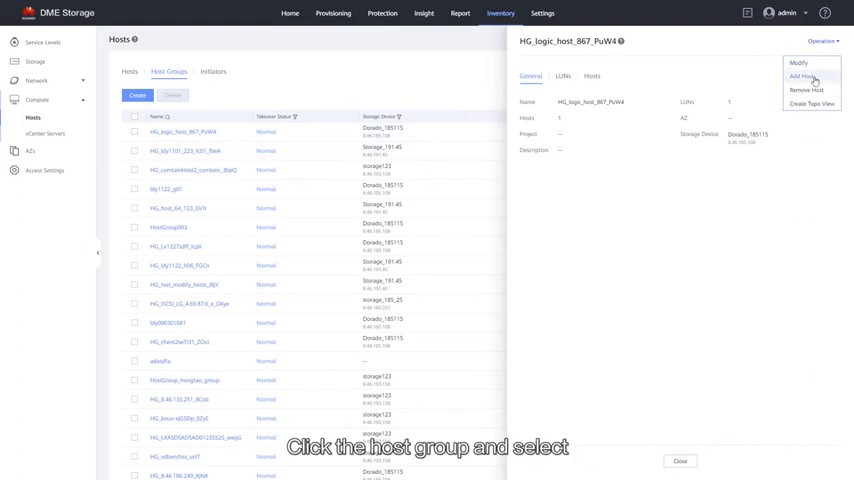
Add the ticked hosts to the opened host group via Operation > Add Host, then begin removing one.
left_click(804, 76)
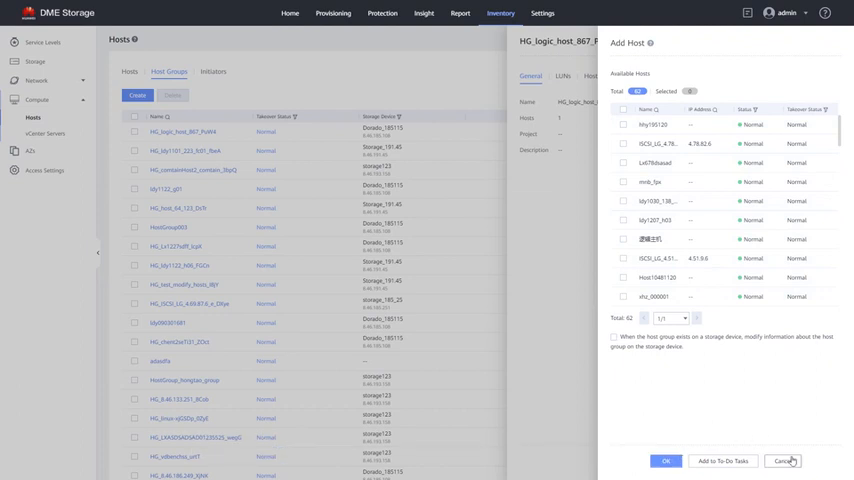
left_click(792, 462)
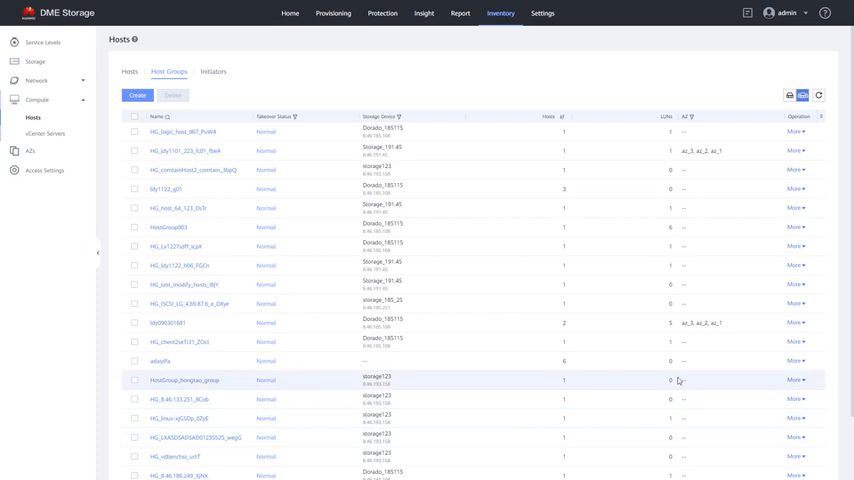
mouse_move(660, 314)
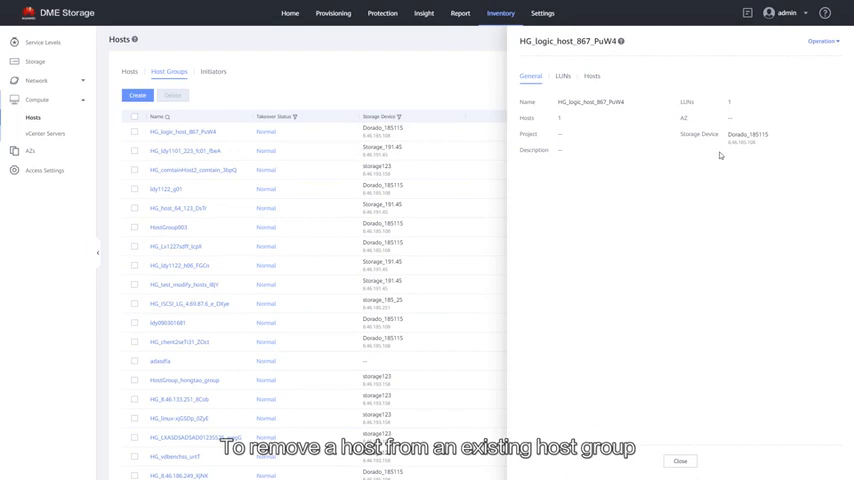
left_click(824, 44)
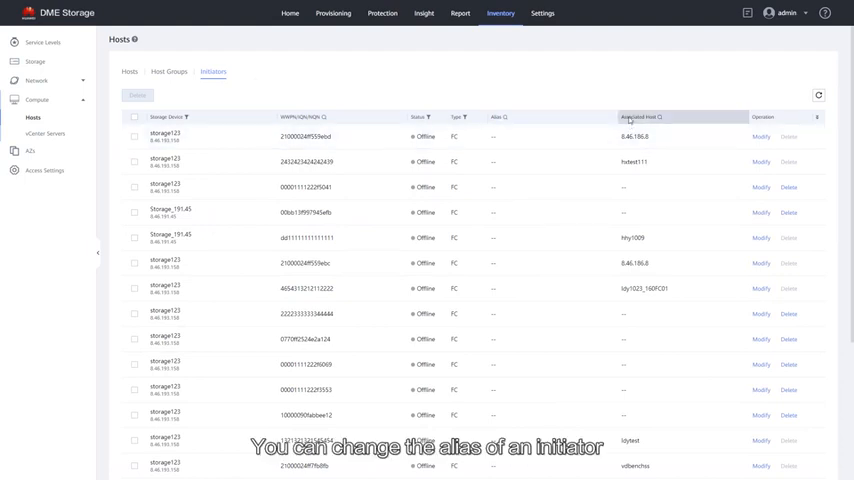
Modify the first initiator's alias to 'Initiator'.
left_click(756, 136)
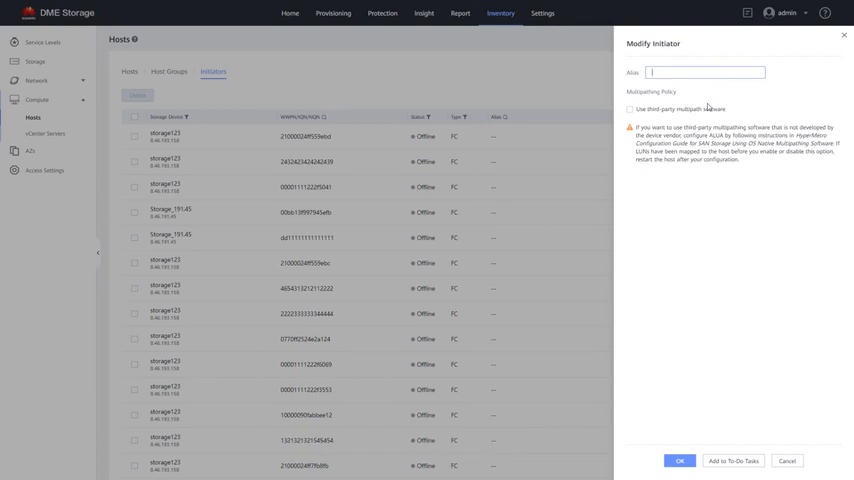
type("Initiator")
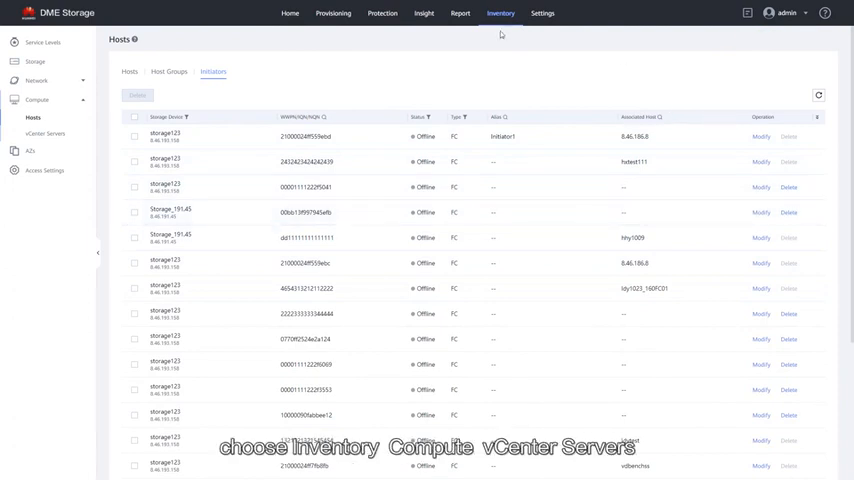
Go to Inventory > Compute > vCenter Servers and browse its ESXi Hosts and Datastores lists.
left_click(492, 12)
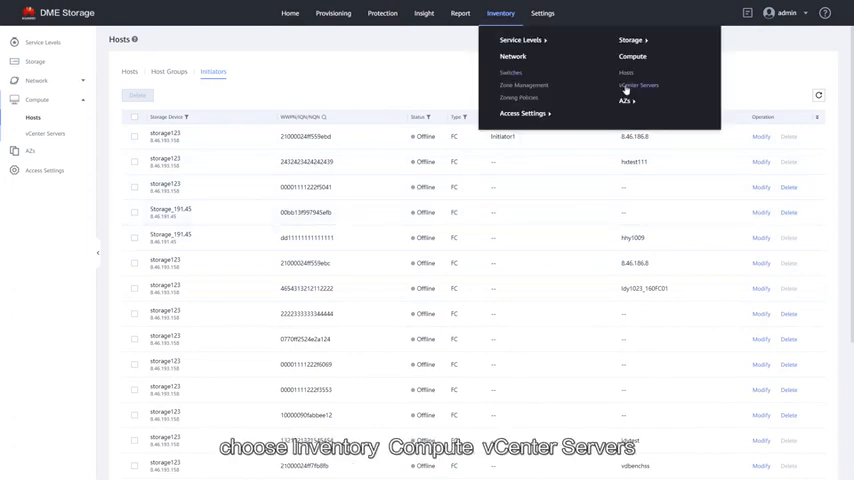
left_click(640, 72)
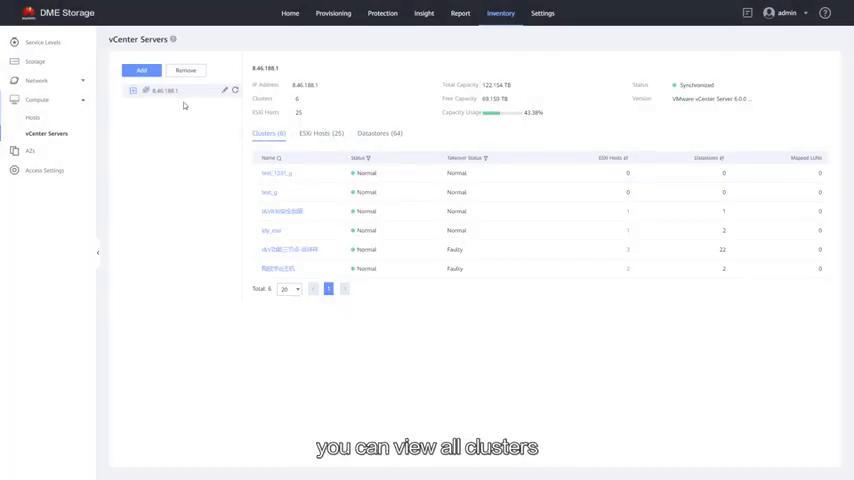
left_click(320, 132)
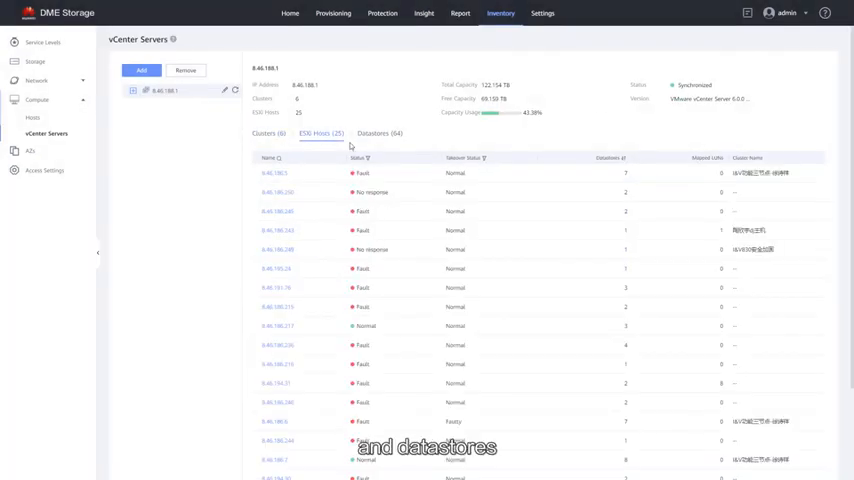
left_click(398, 132)
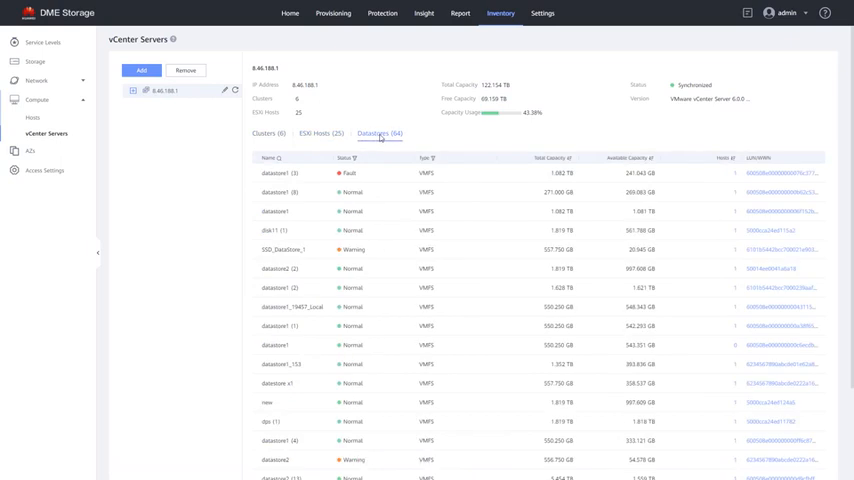
mouse_move(376, 182)
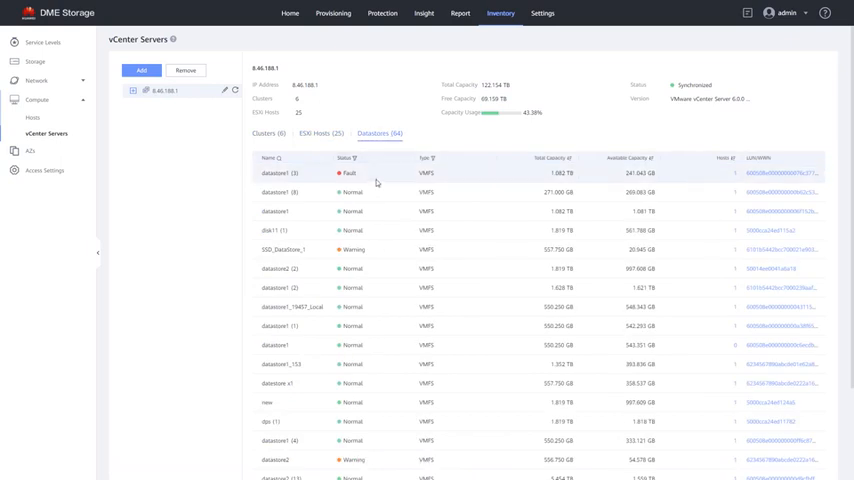
Return to Clusters, view one cluster's details, and start adding a new vCenter Server.
left_click(256, 132)
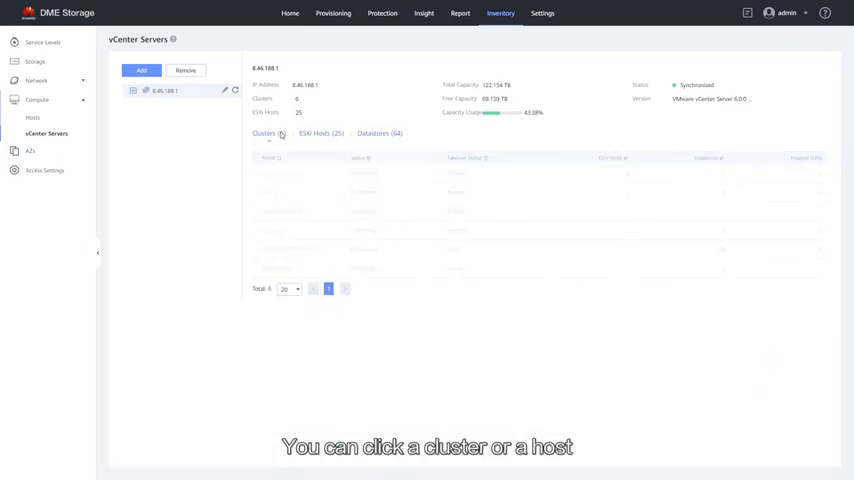
left_click(184, 134)
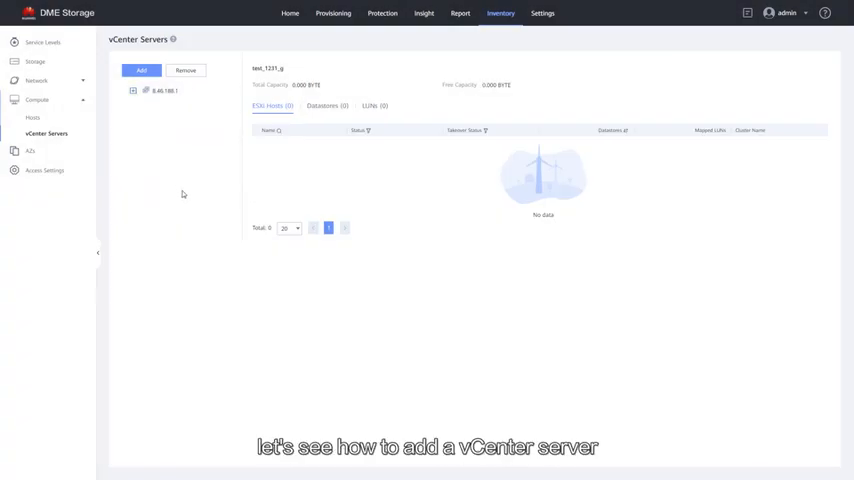
left_click(140, 70)
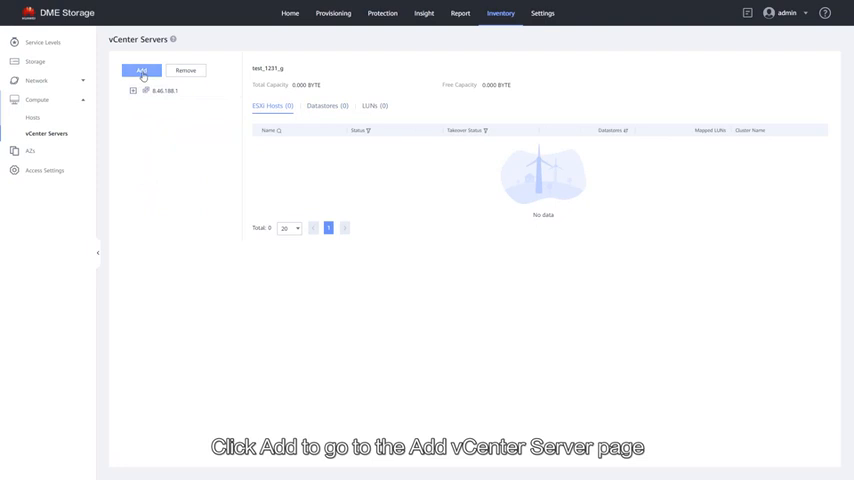
left_click(140, 70)
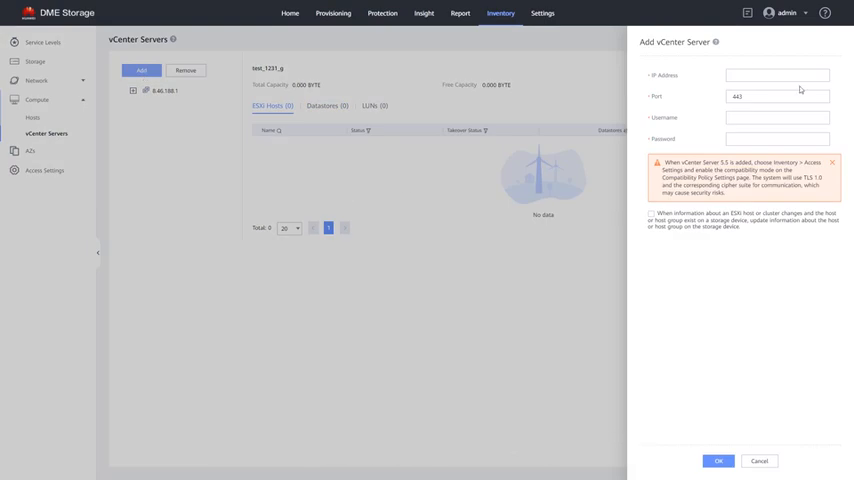